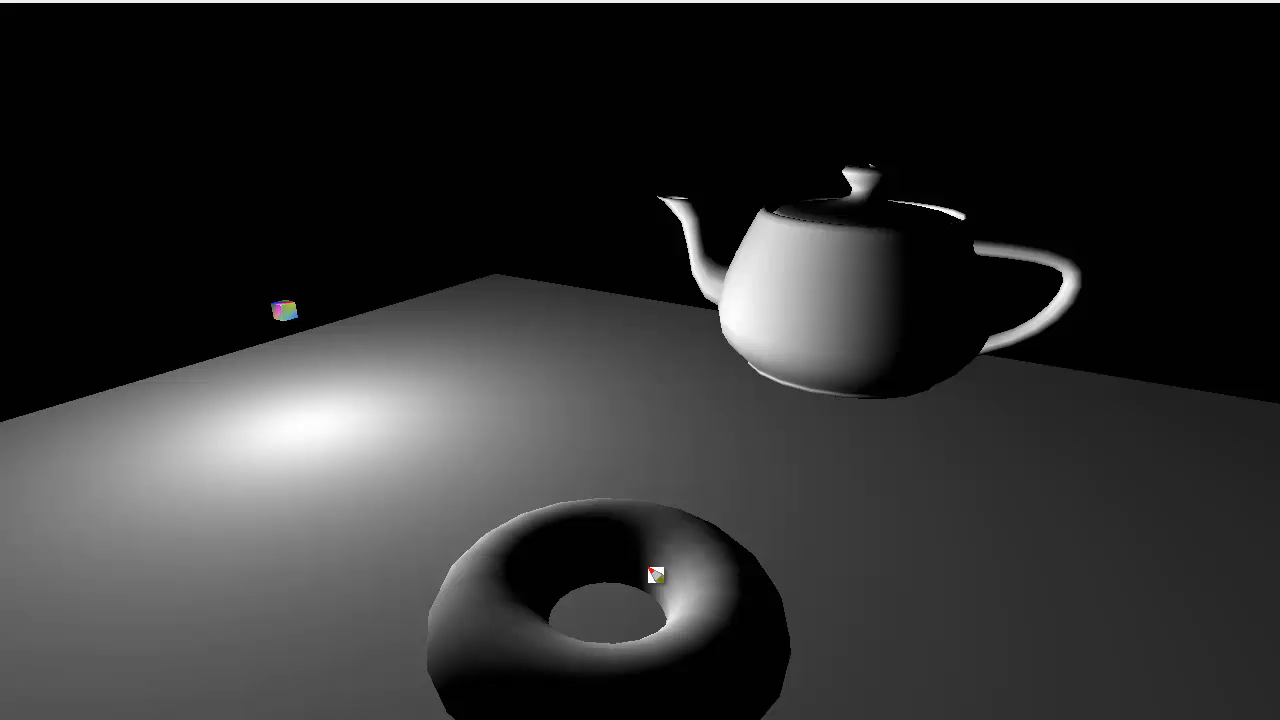
mouse_move(558, 445)
type("3-")
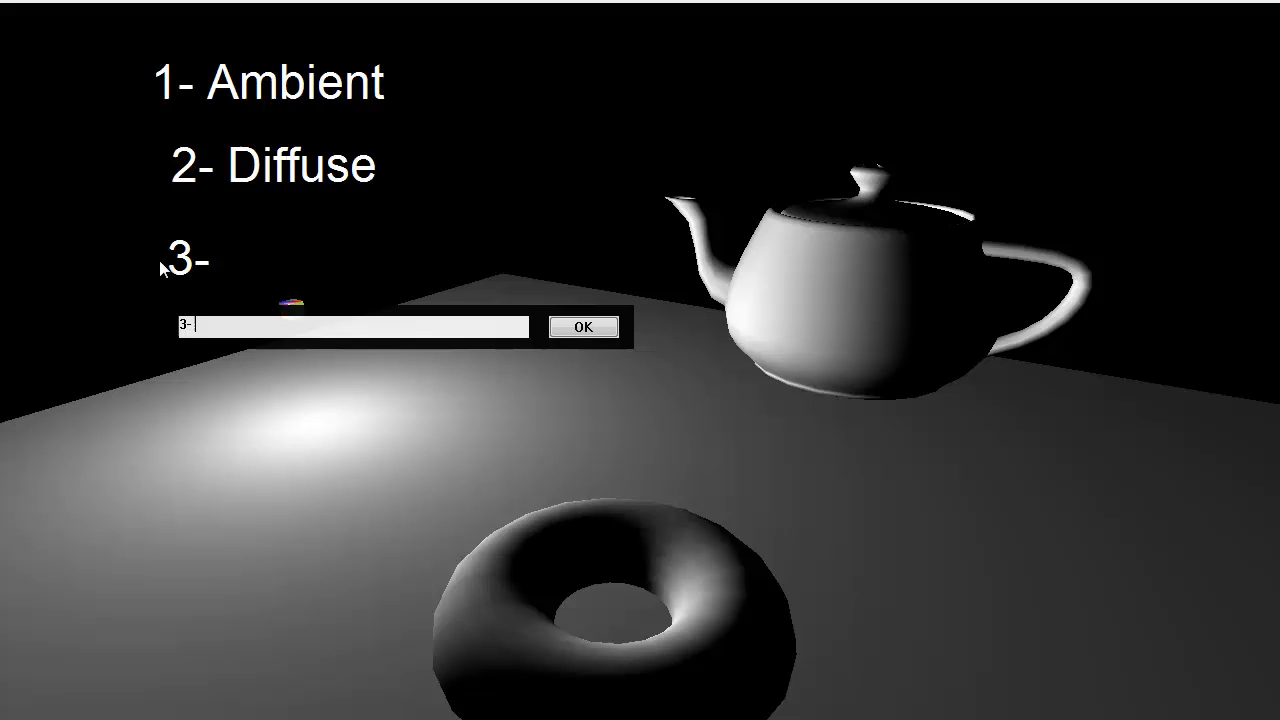
- Confirm the third list label in the text box with OK
left_click(584, 327)
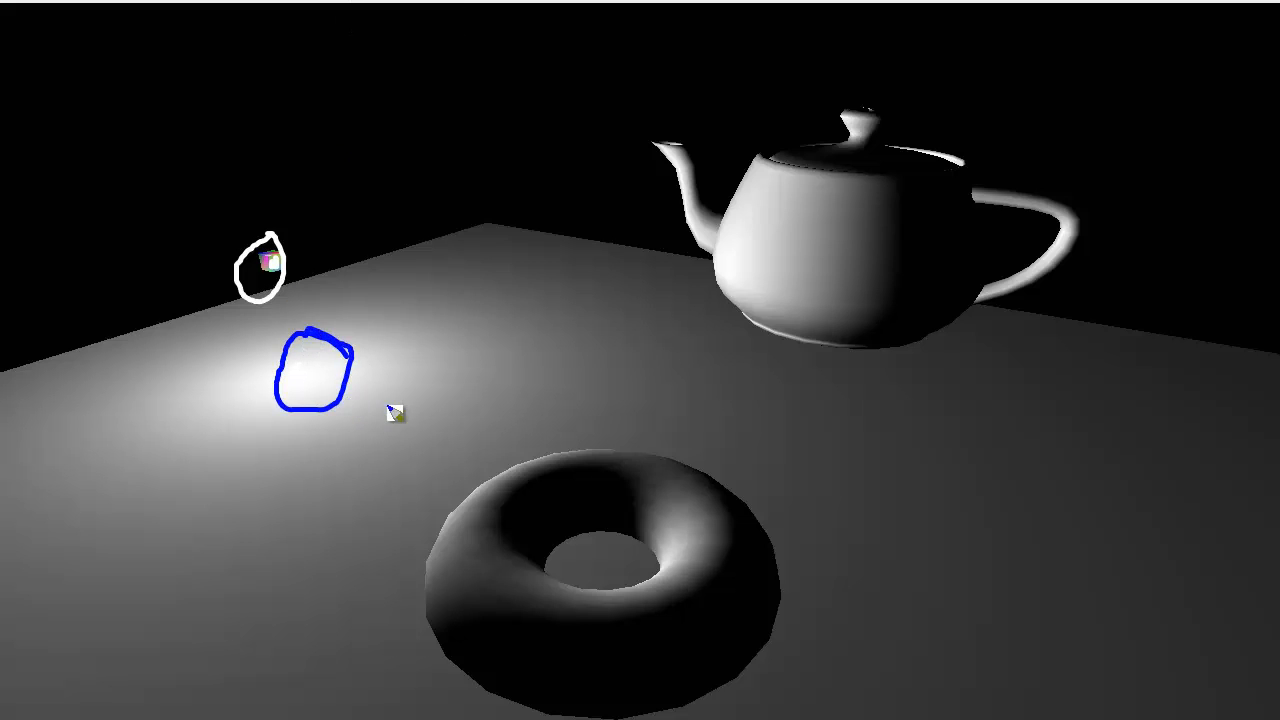
- Draw a wavy blue line rightward from the bright spot and a blue line from the light cube to the teapot
left_click_drag(370, 405, 995, 510)
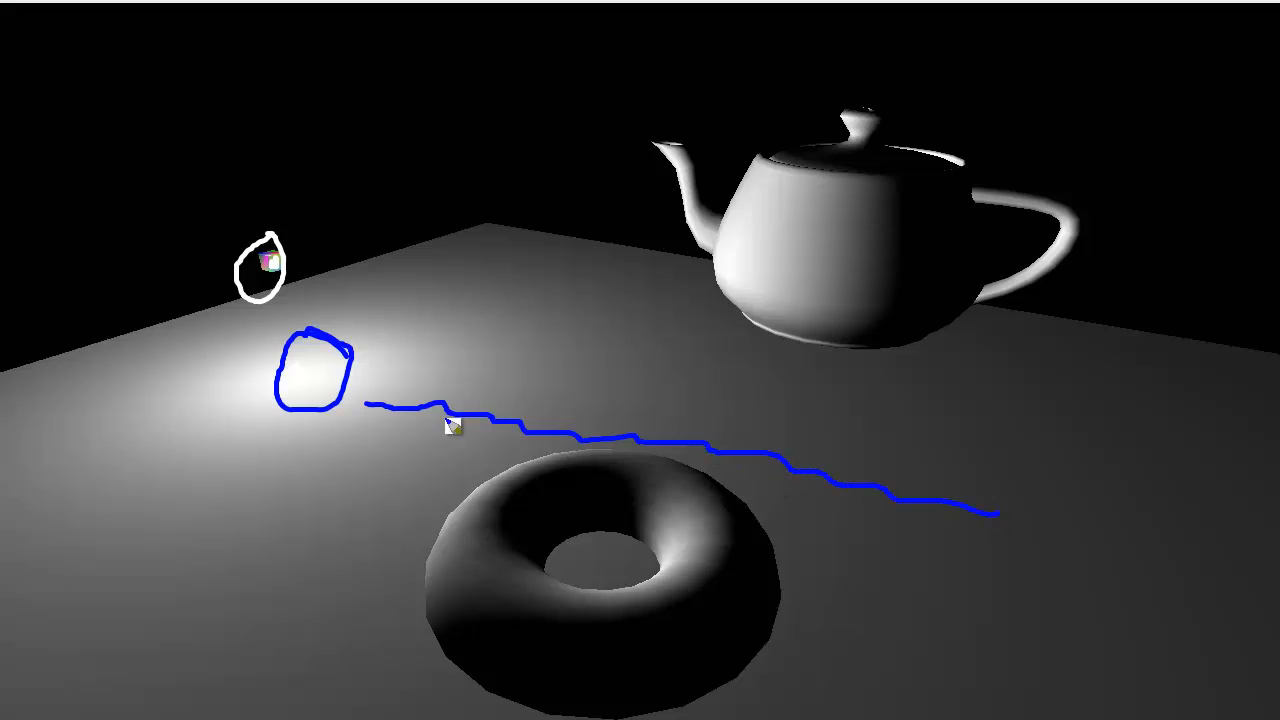
mouse_move(410, 408)
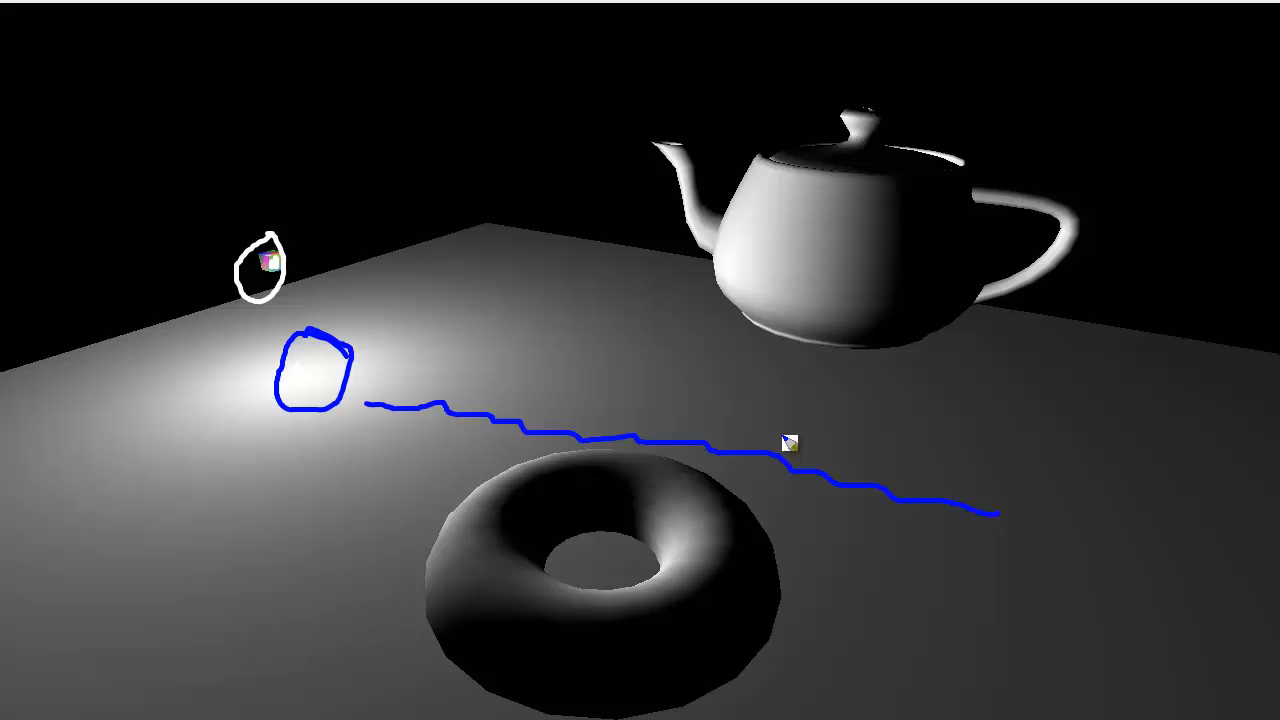
mouse_move(790, 250)
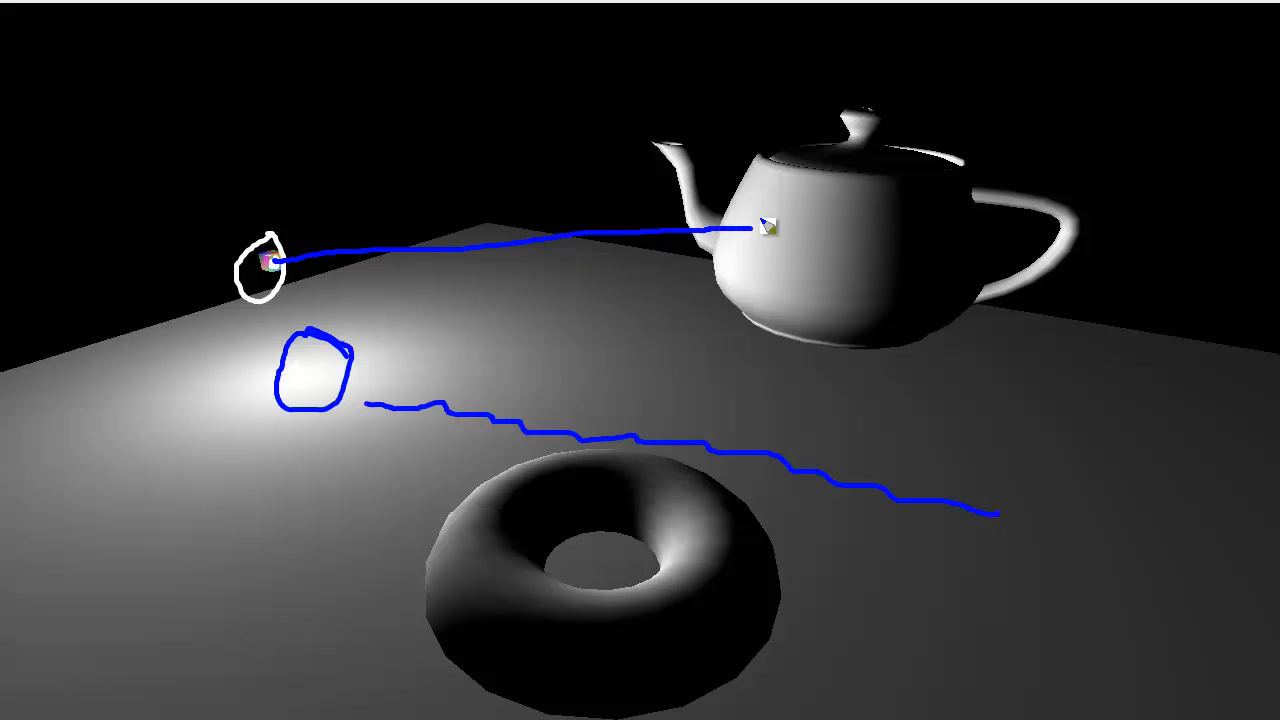
left_click_drag(760, 235, 890, 170)
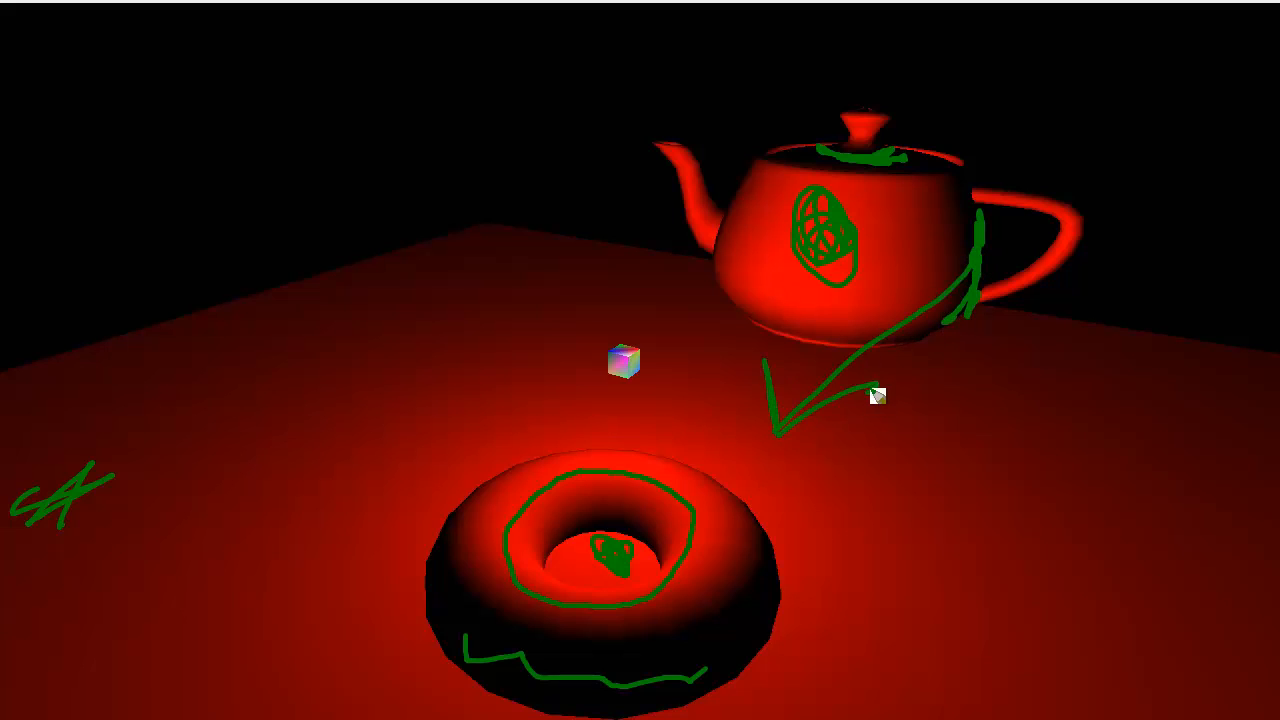
- Draw a second green arrow down from the teapot and a green stroke across its body
left_click_drag(875, 395, 960, 290)
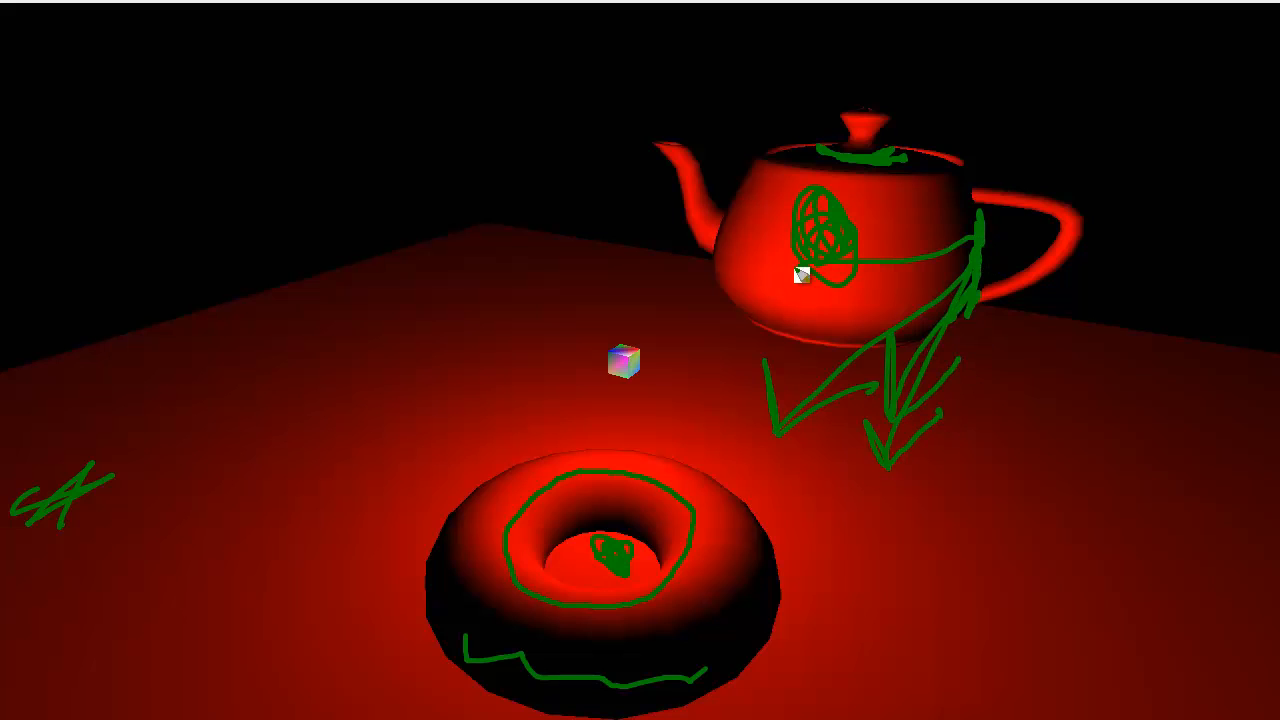
left_click_drag(800, 277, 965, 278)
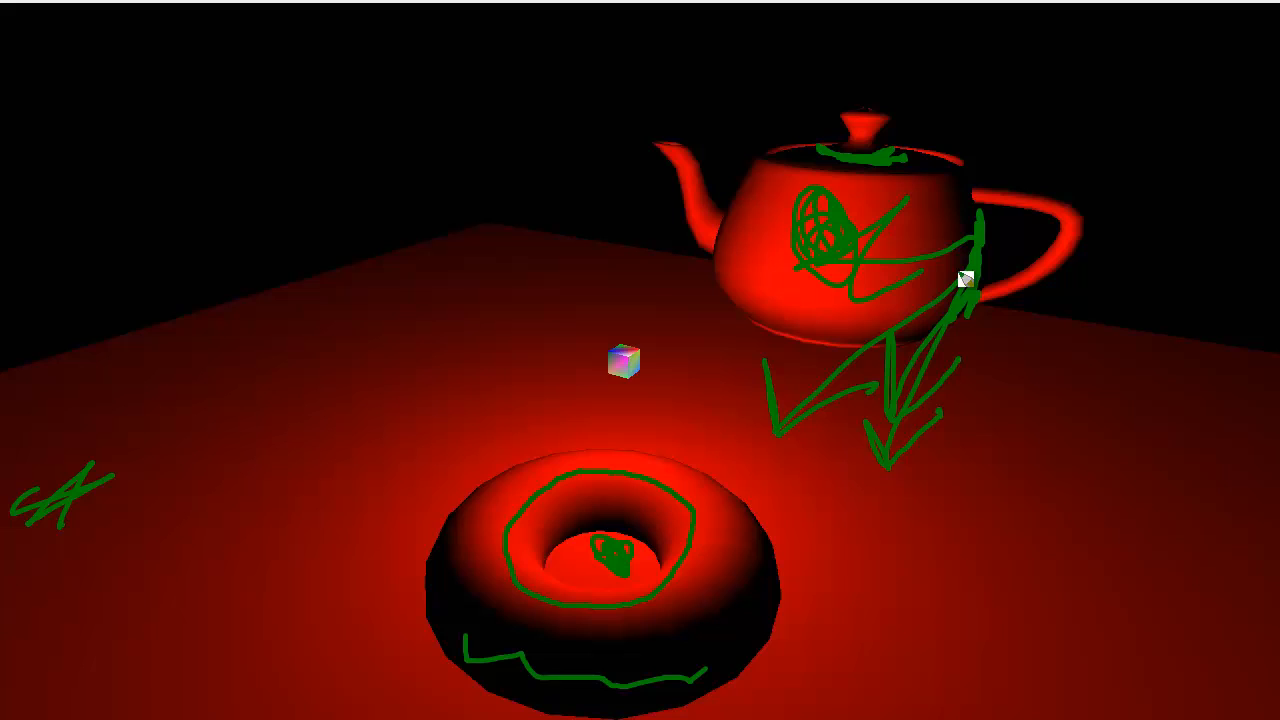